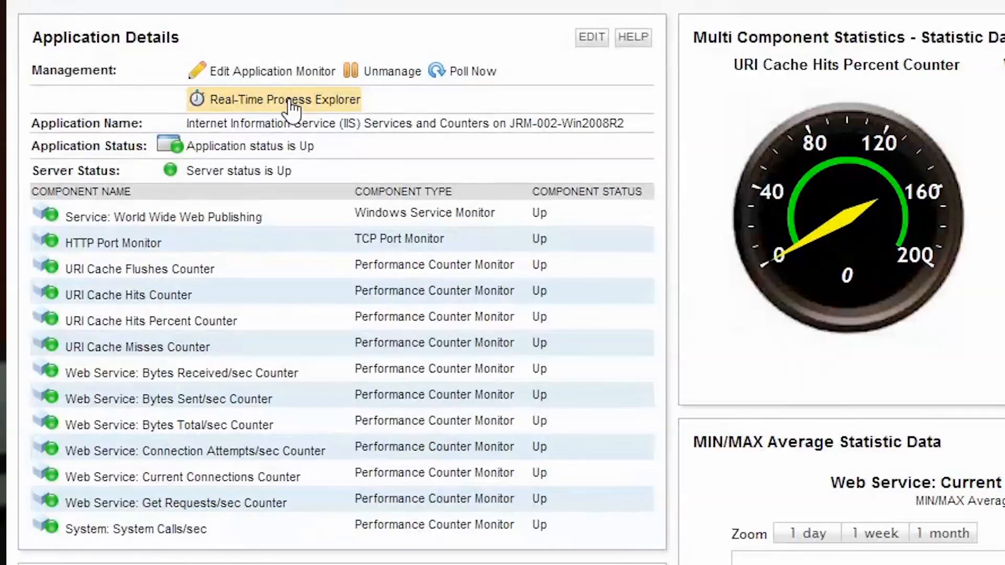
- Open the Real-Time Process Explorer for the IIS server and select the w3wp.exe process
click(283, 100)
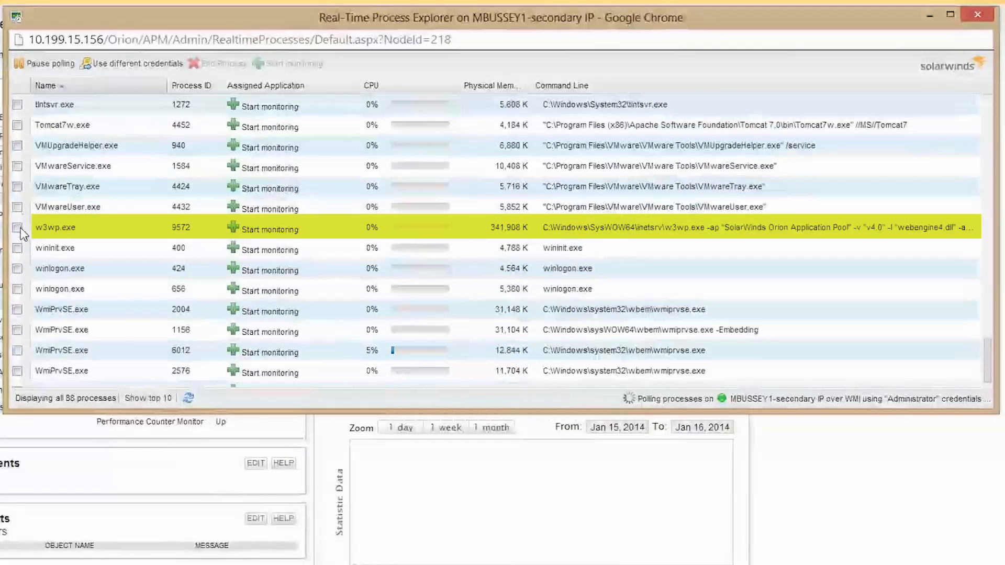
click(16, 229)
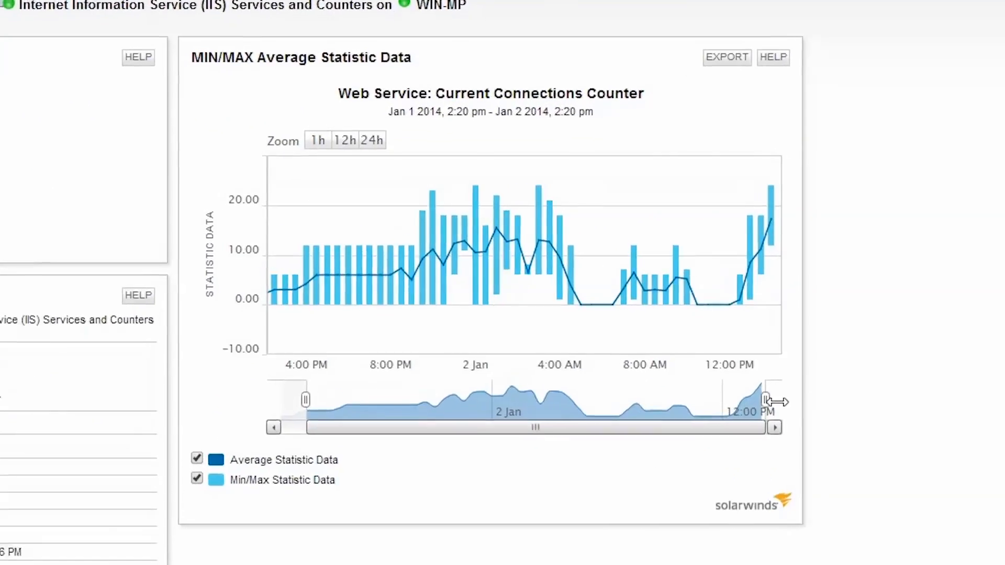
- Narrow the MIN/MAX connections chart to Jan 1 7:18 pm through Jan 2 5:00 am
drag(766, 400, 620, 436)
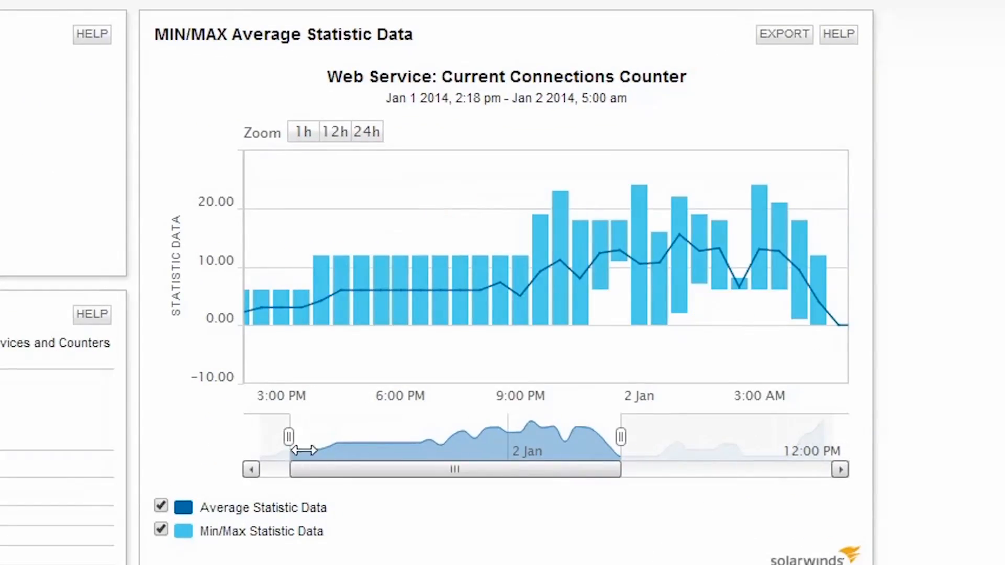
drag(287, 434, 401, 436)
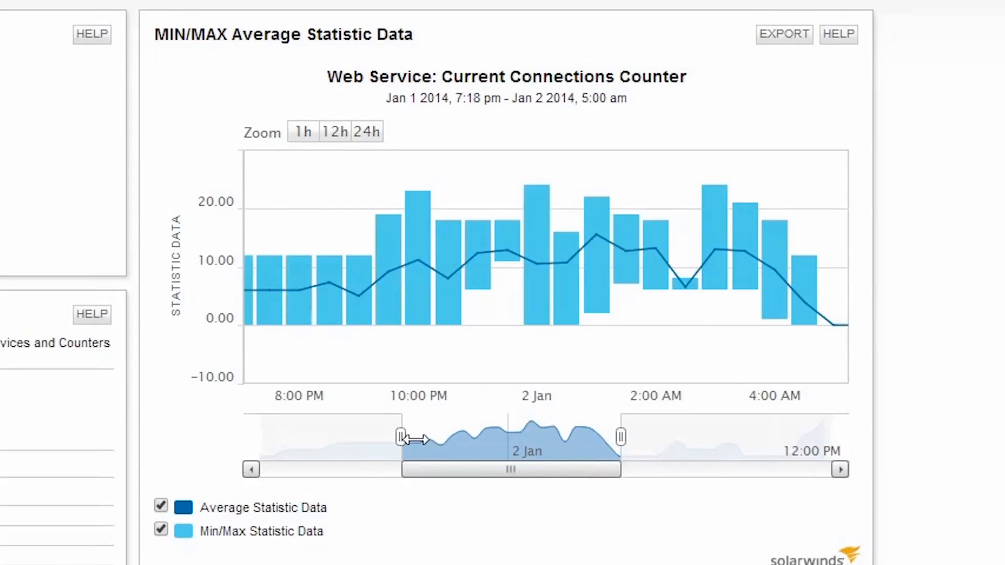
mouse_move(415, 250)
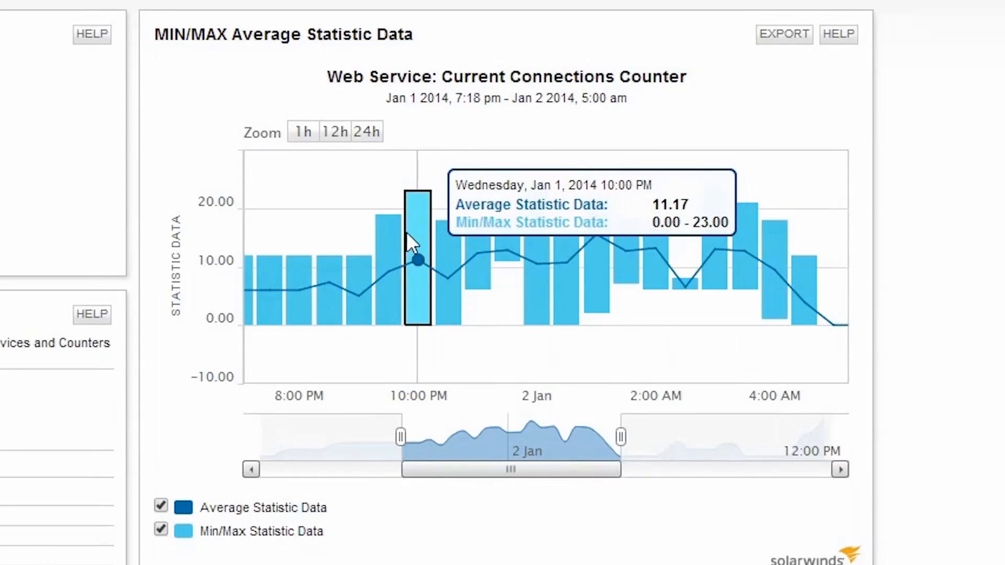
mouse_move(455, 275)
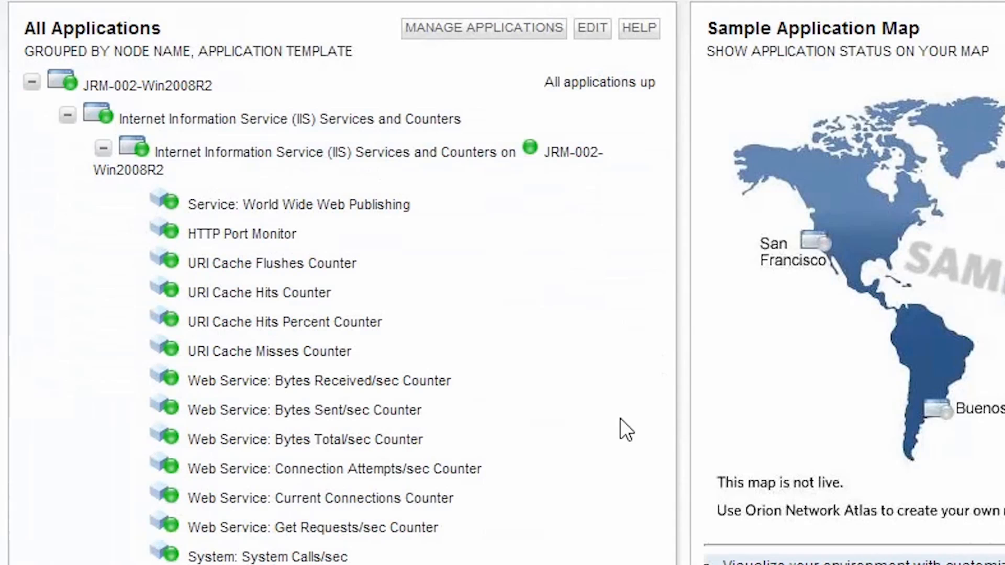
- Scroll to Component Availability for Bytes Total/sec Counter and zoom to 24 hours
scroll(down, 3)
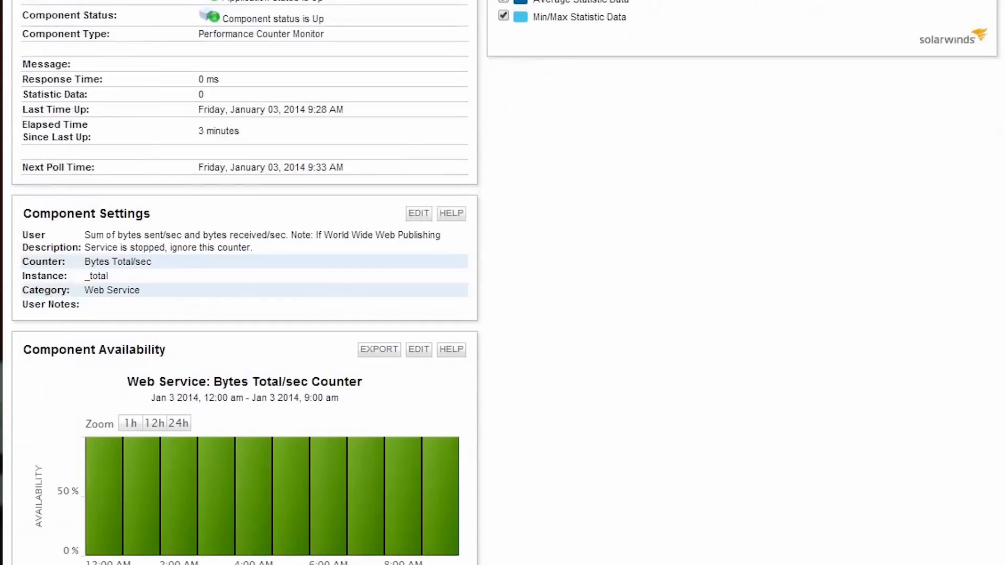
scroll(down, 3)
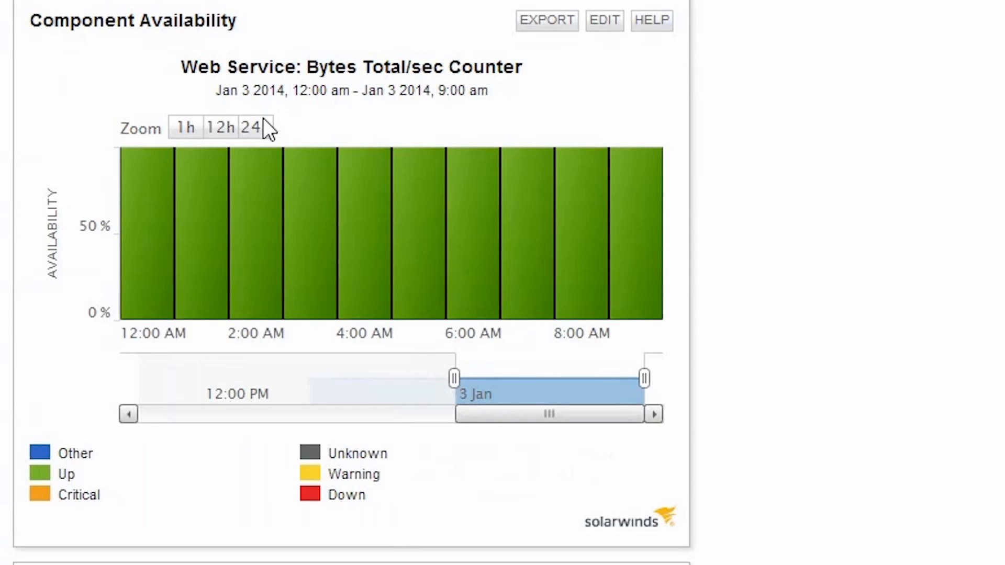
click(252, 127)
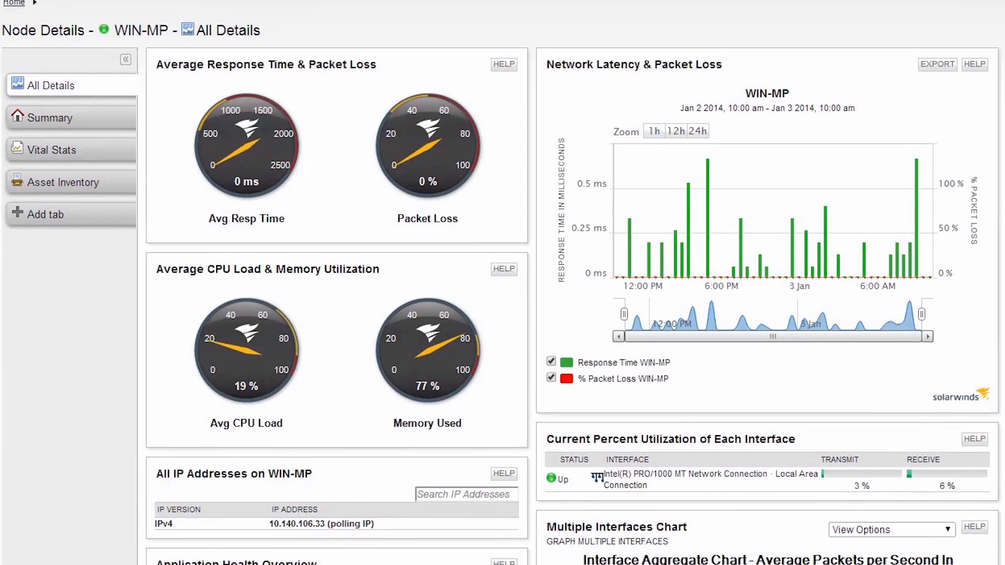
- Scroll through WIN-MP's response time, packet loss, CPU, memory and latency resources
scroll(down, 3)
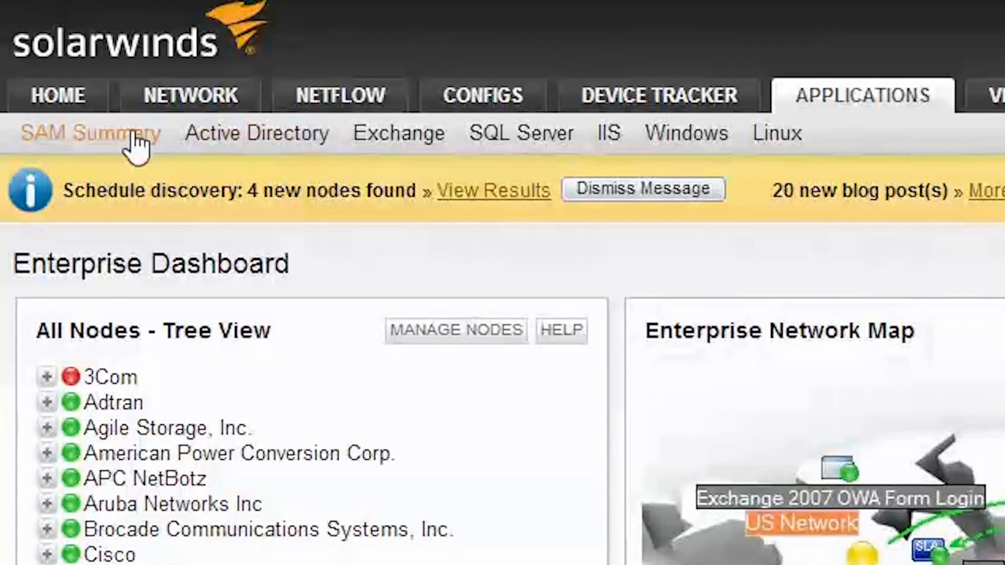
- Open SAM Summary and scroll through applications by template, warranties and health
click(89, 133)
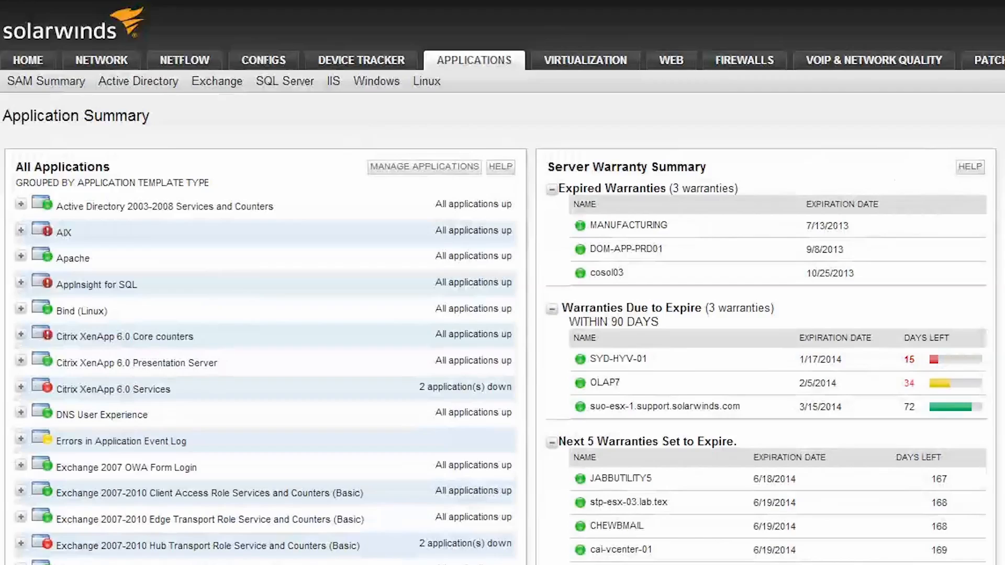
scroll(down, 3)
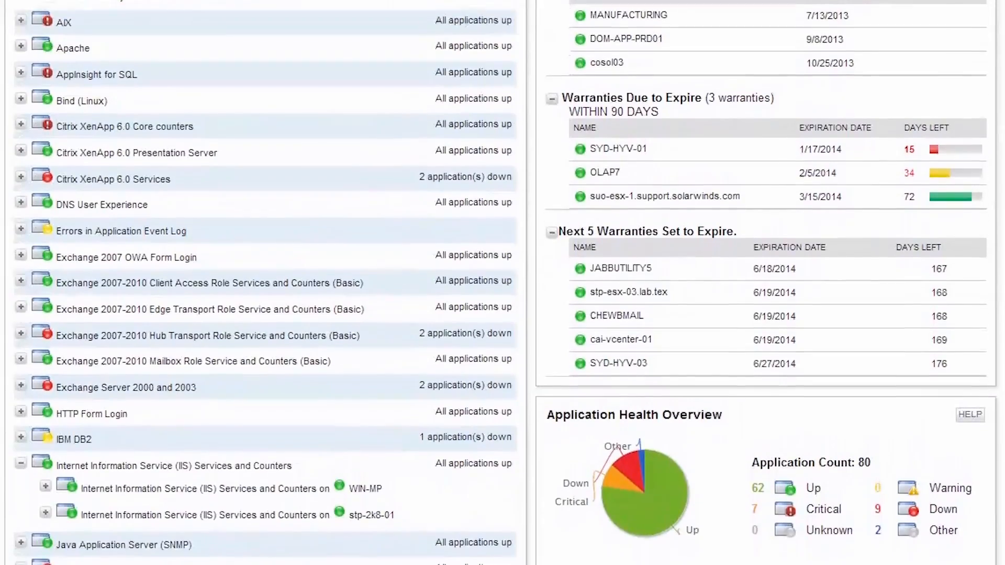